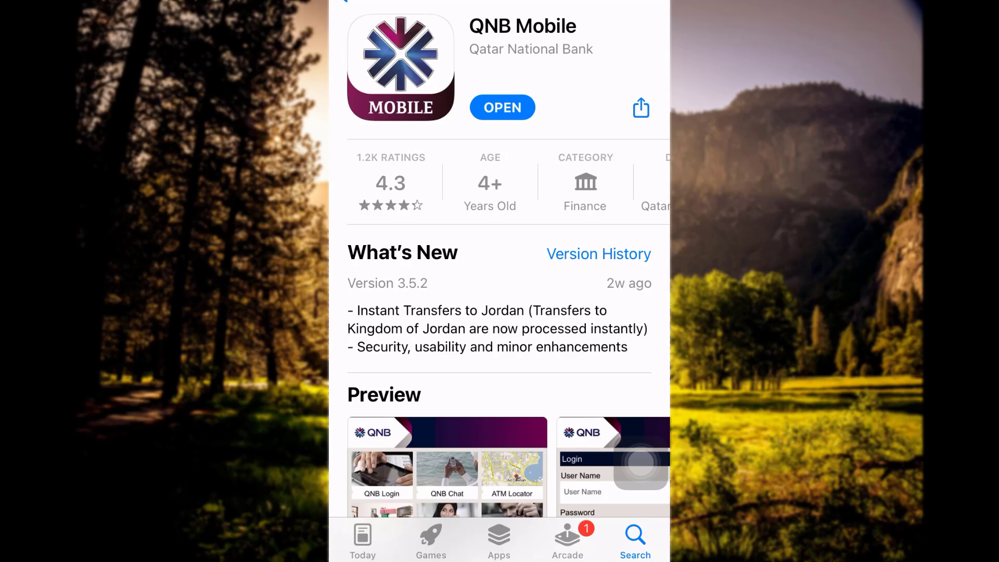
Launch QNB Mobile from the App Store, confirm Qatar, and reach QNB Login.
{"action": "left_click", "coordinate": [502, 108]}
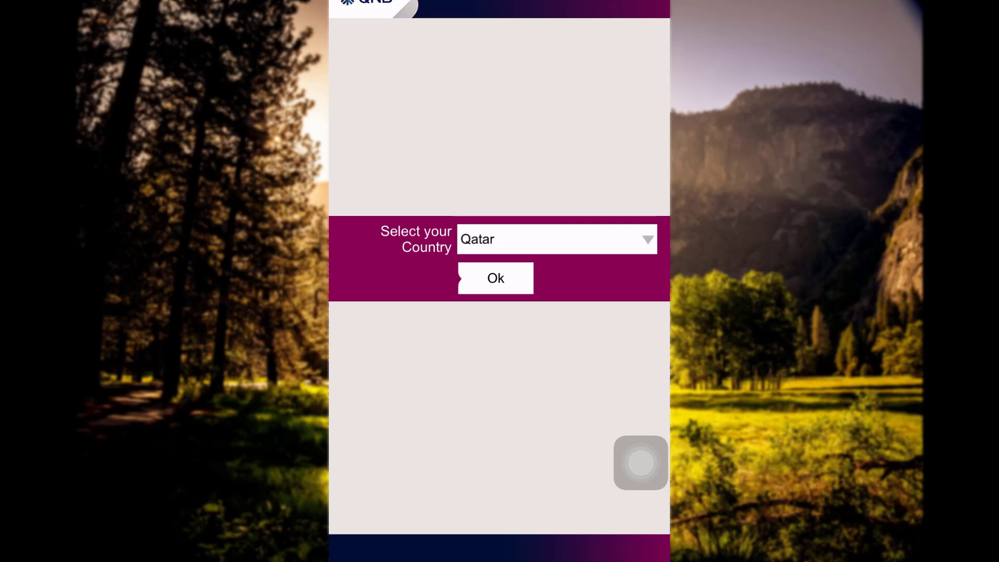
{"action": "left_click", "coordinate": [496, 278]}
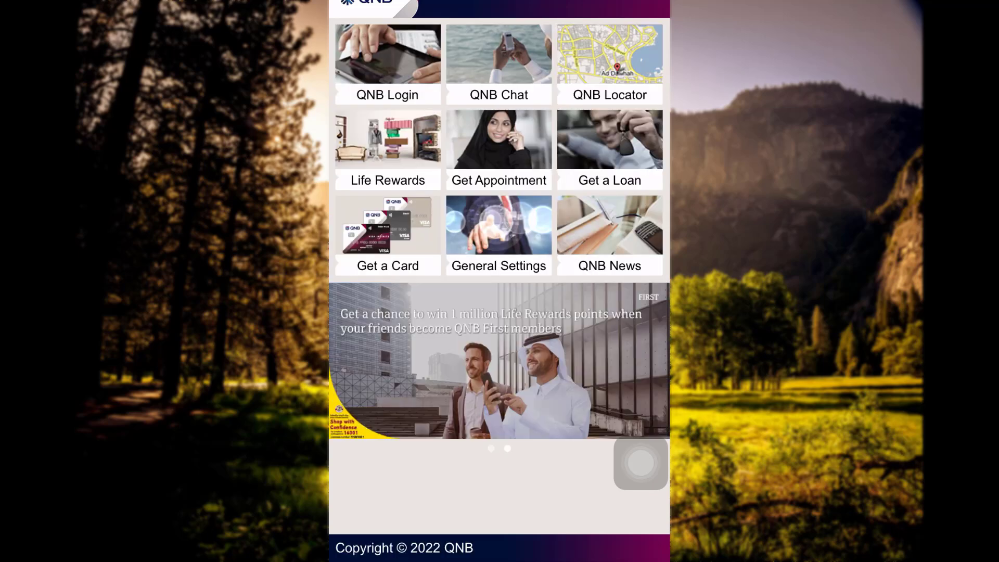
{"action": "left_click", "coordinate": [388, 55]}
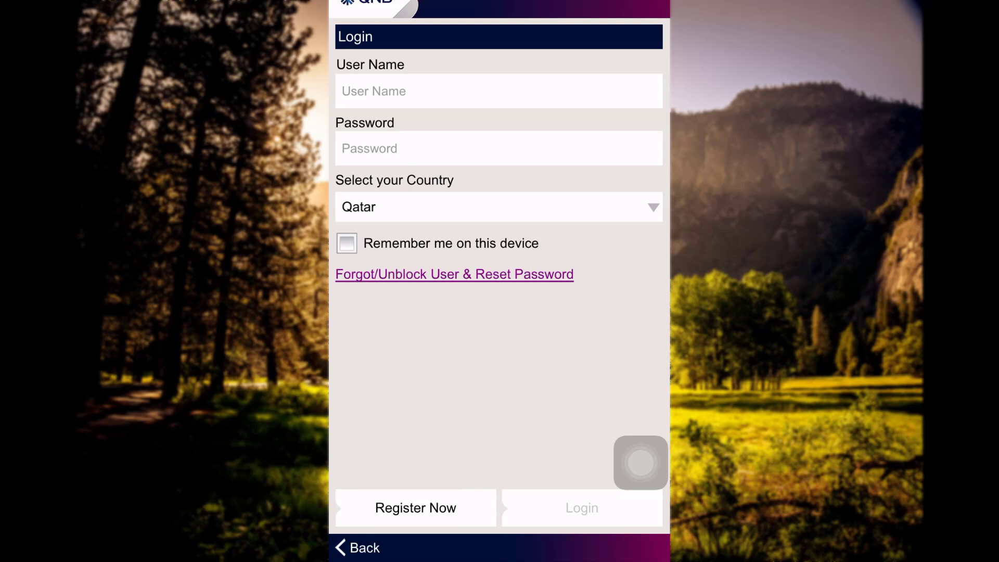
Tick 'Remember me on this device' on the login form, then open Register Now.
{"action": "left_click", "coordinate": [498, 91]}
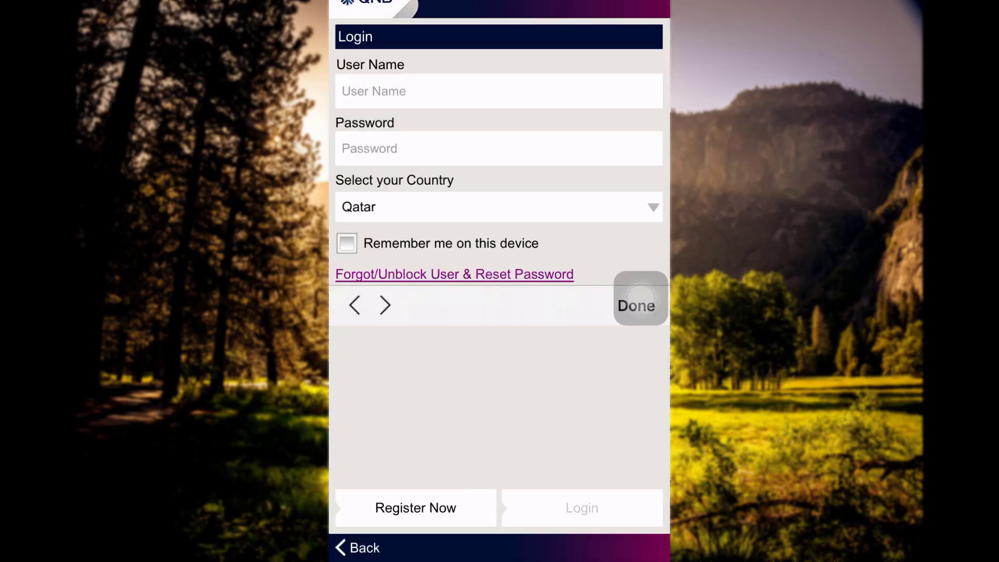
{"action": "left_click", "coordinate": [640, 306]}
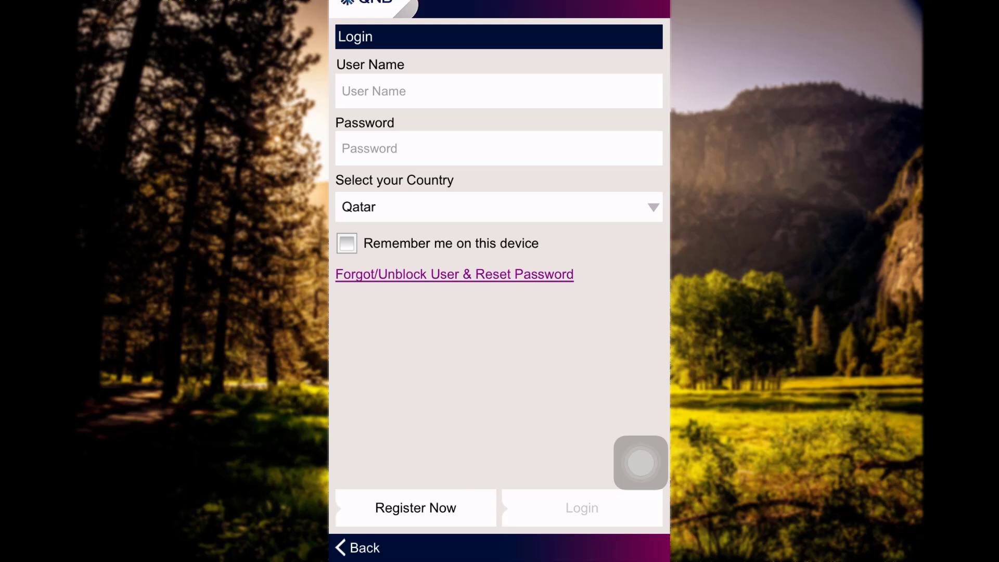
{"action": "left_click", "coordinate": [346, 243]}
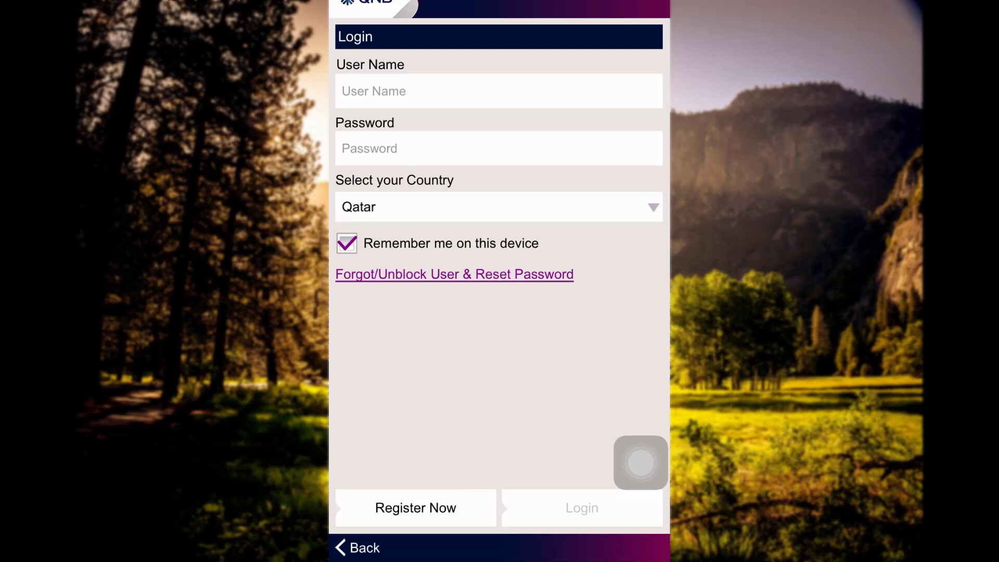
{"action": "left_click", "coordinate": [415, 508]}
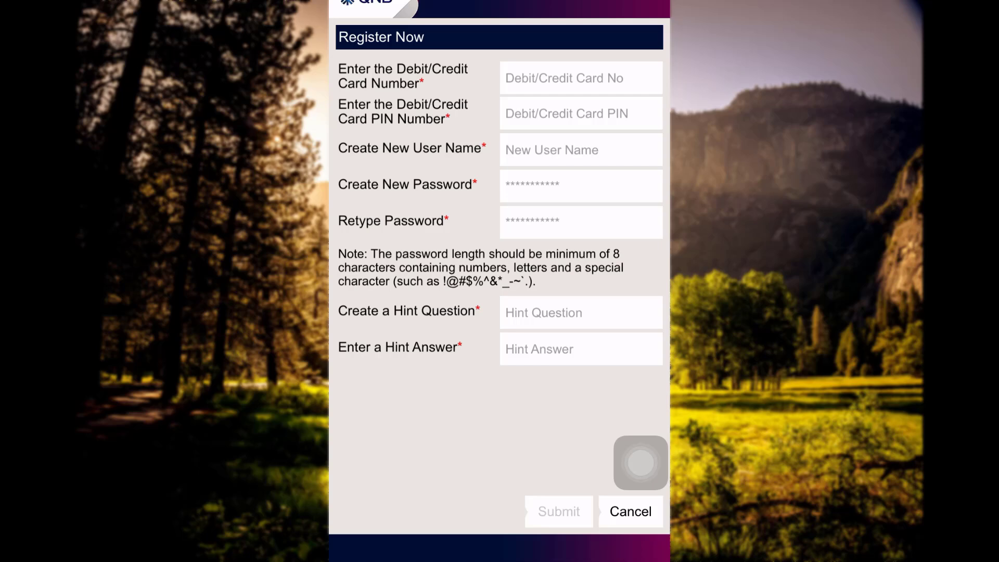